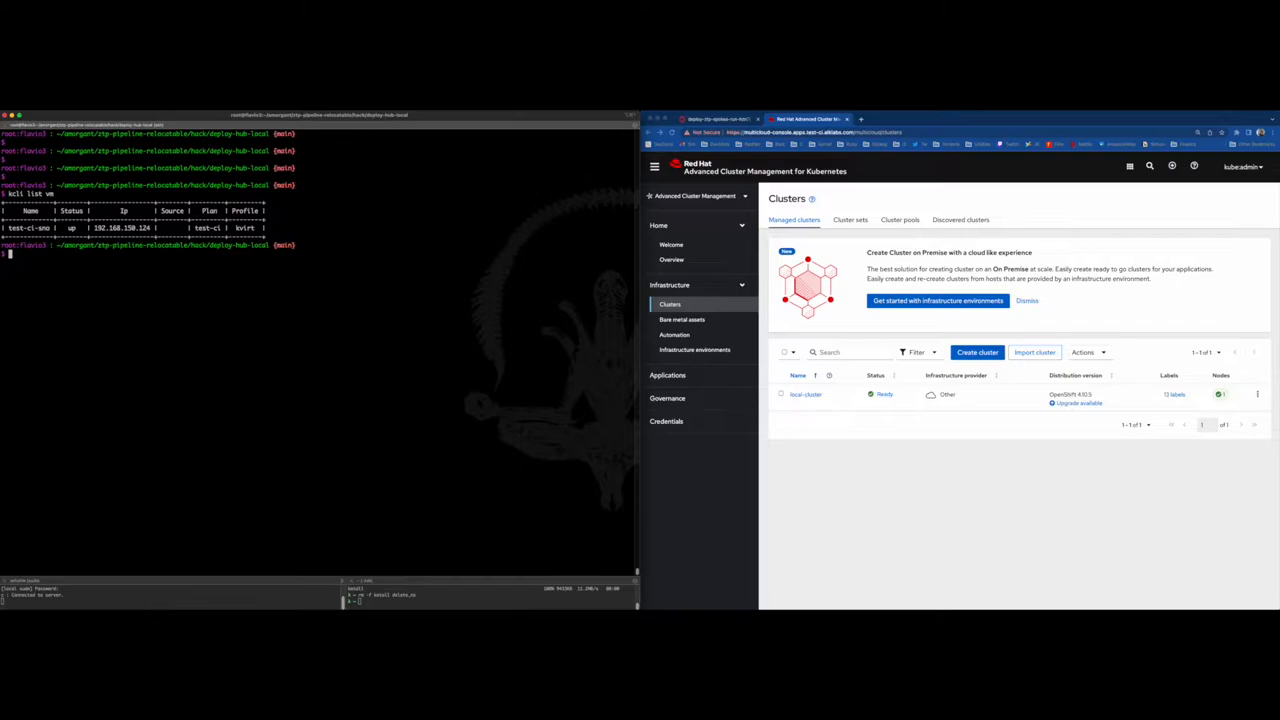
- List the hub cluster's node and cluster operators with oc get, then clear the terminal
{"action": "type", "text": "oc get node"}
{"action": "type", "text": "oc get co"}
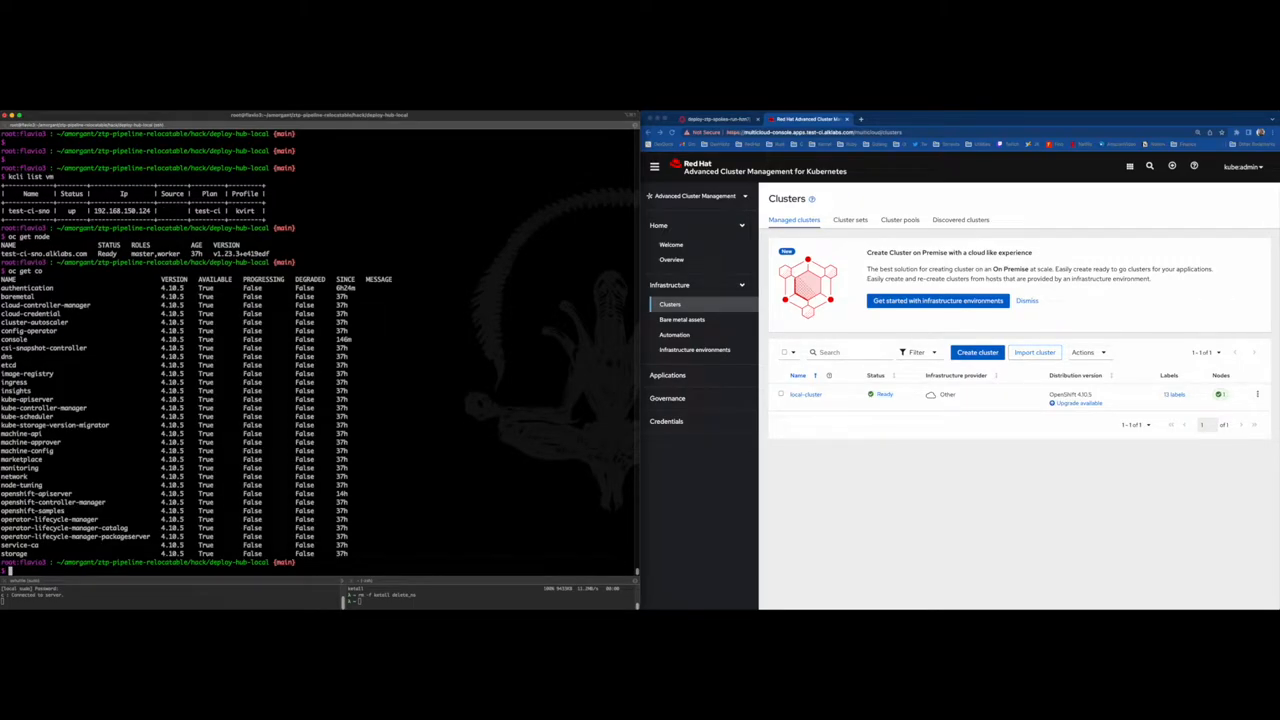
{"action": "key", "text": "Return"}
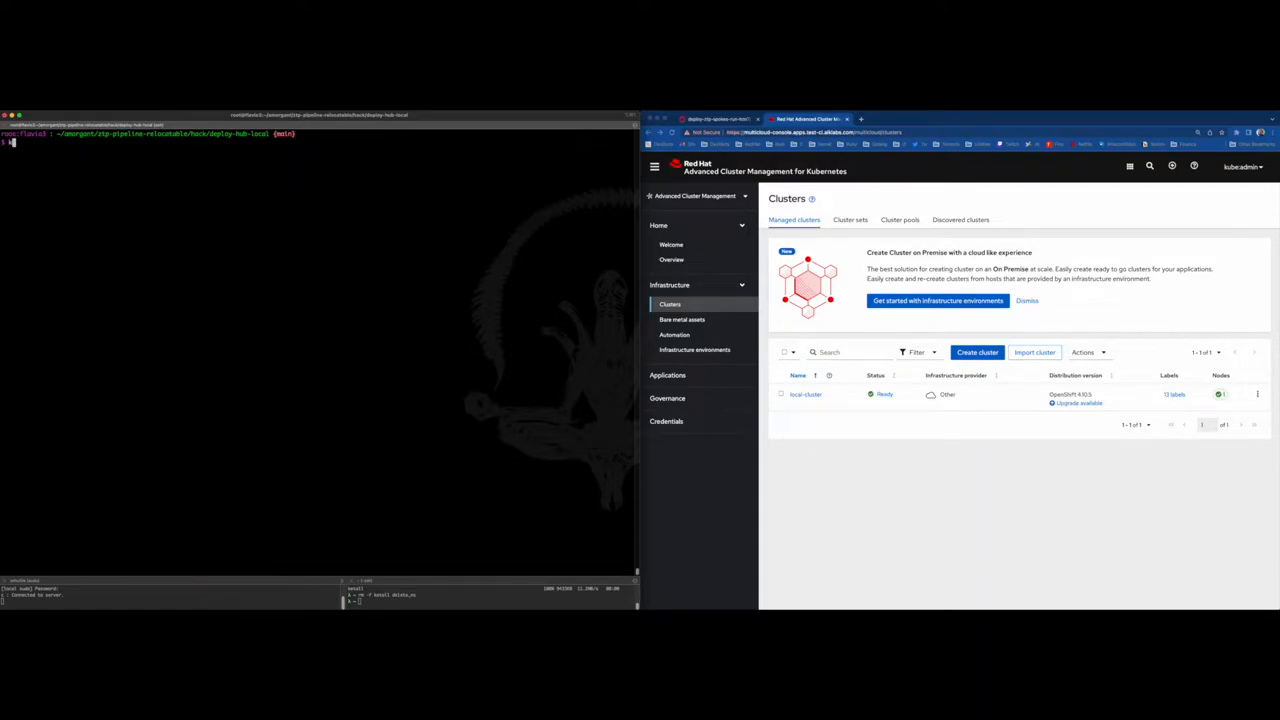
- List the spoke cluster's virtual machines with kcli list vm
{"action": "type", "text": "kcli list vm"}
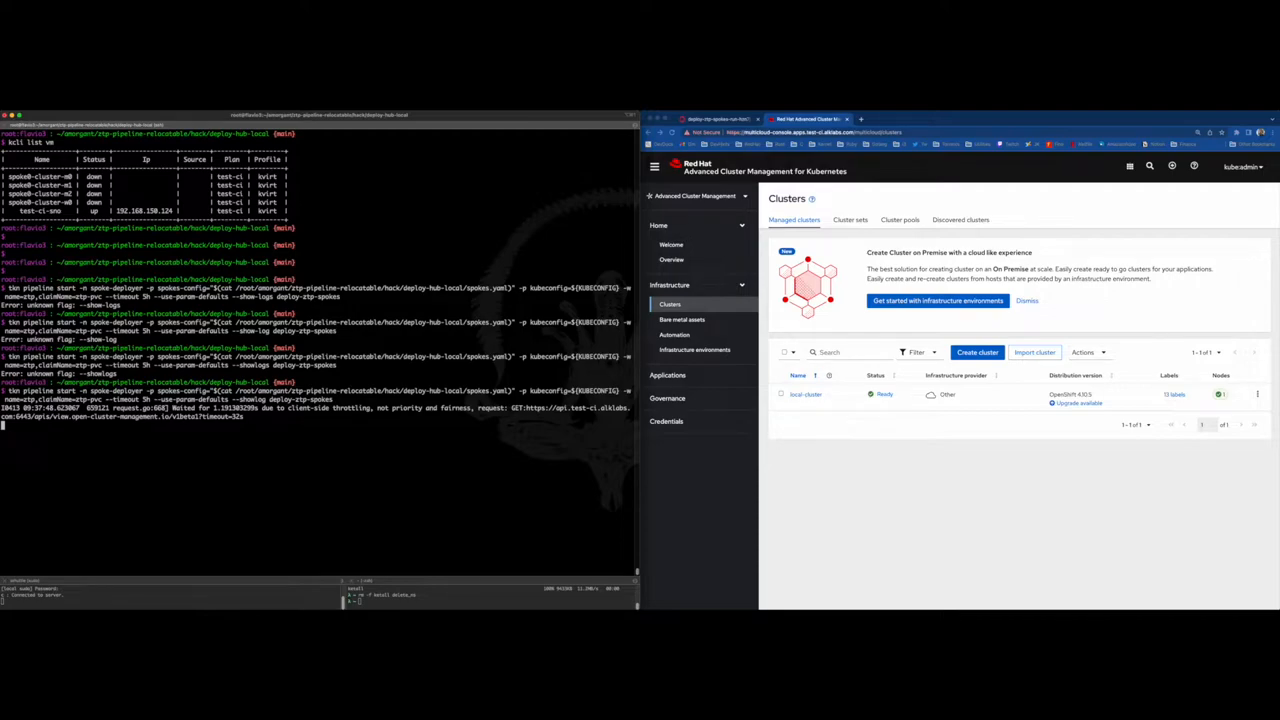
- Launch the spoke deployment pipeline and let its logs stream in the terminal
{"action": "key", "text": "Return"}
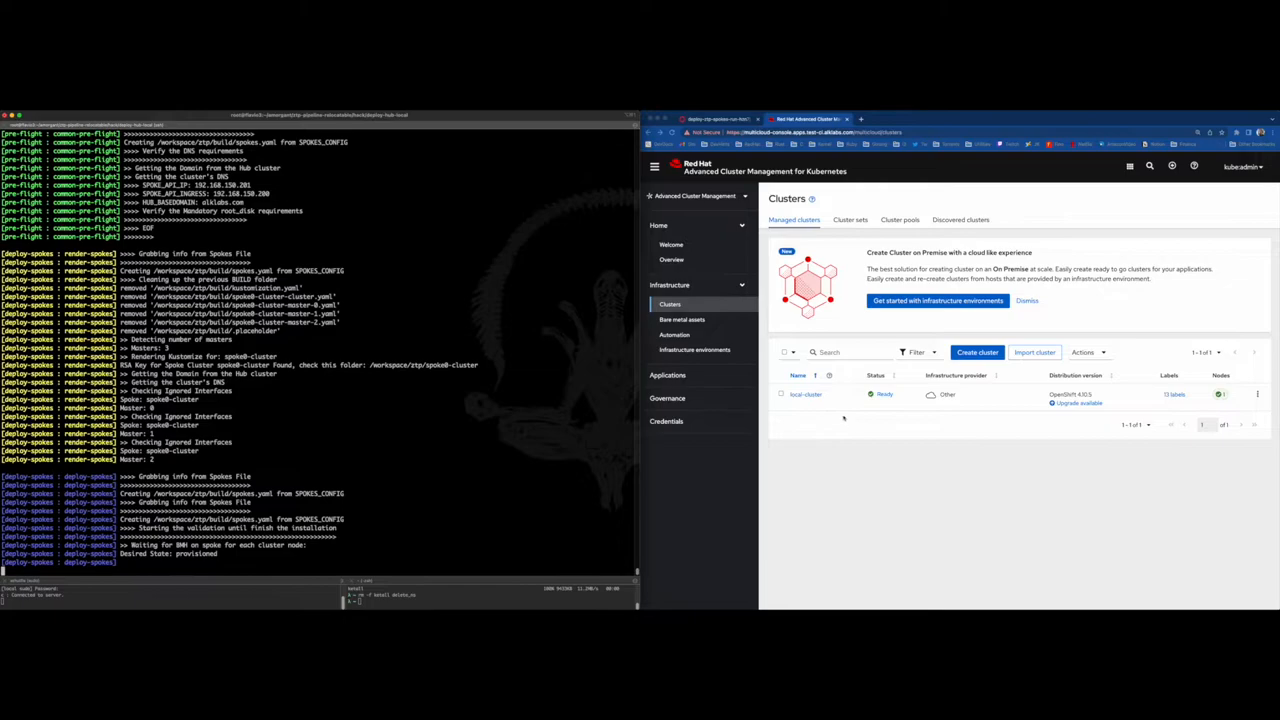
{"action": "mouse_move", "coordinate": [788, 432]}
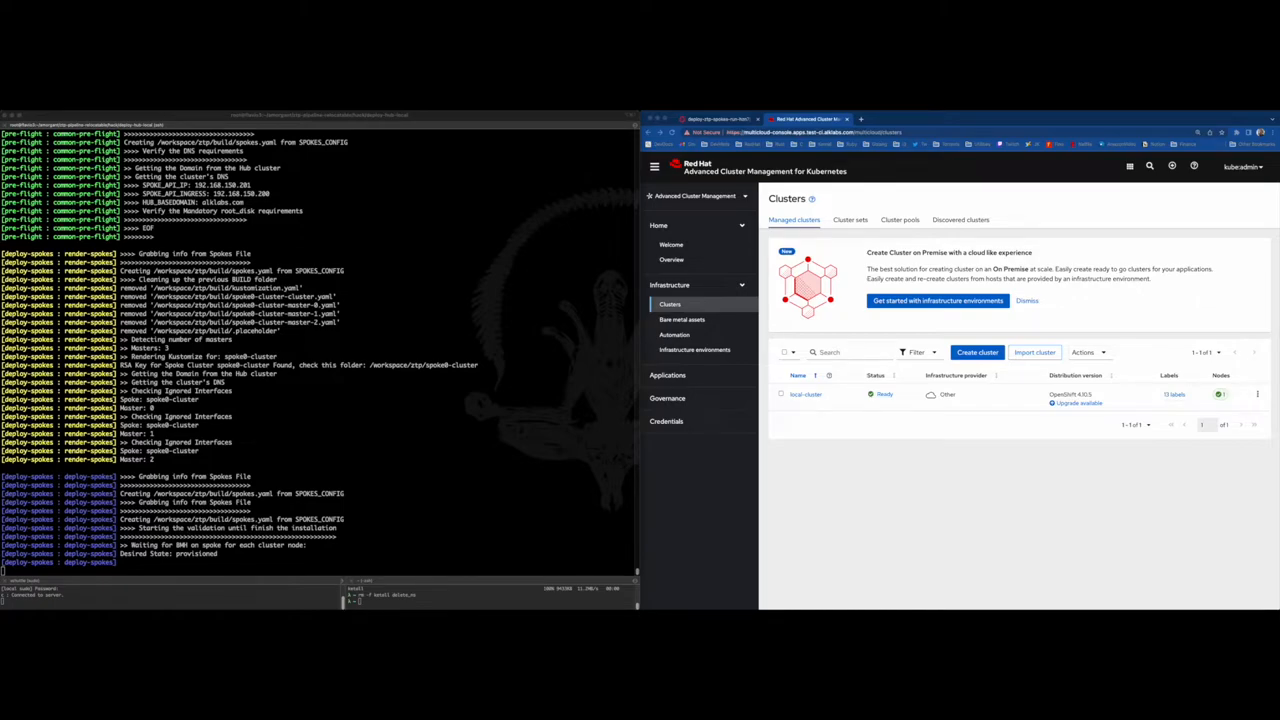
{"action": "mouse_move", "coordinate": [870, 448]}
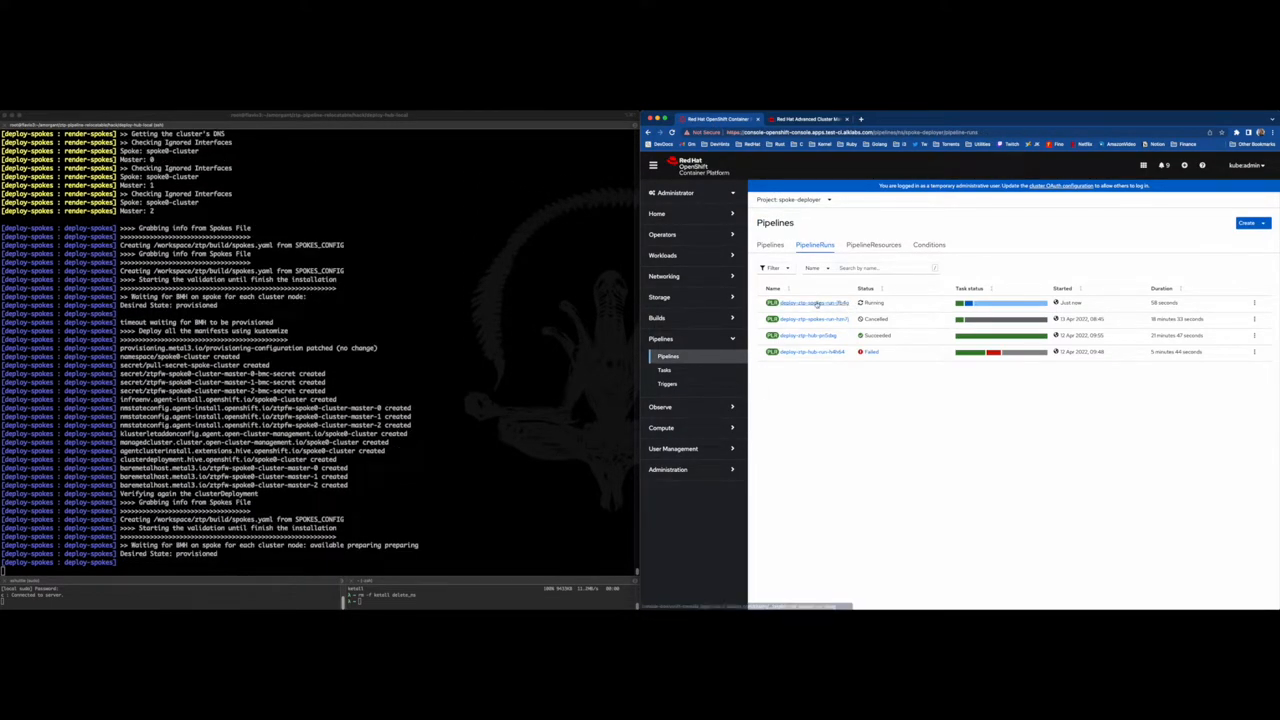
- View the running spoke pipeline run, then return to the ACM managed clusters list
{"action": "left_click", "coordinate": [812, 304]}
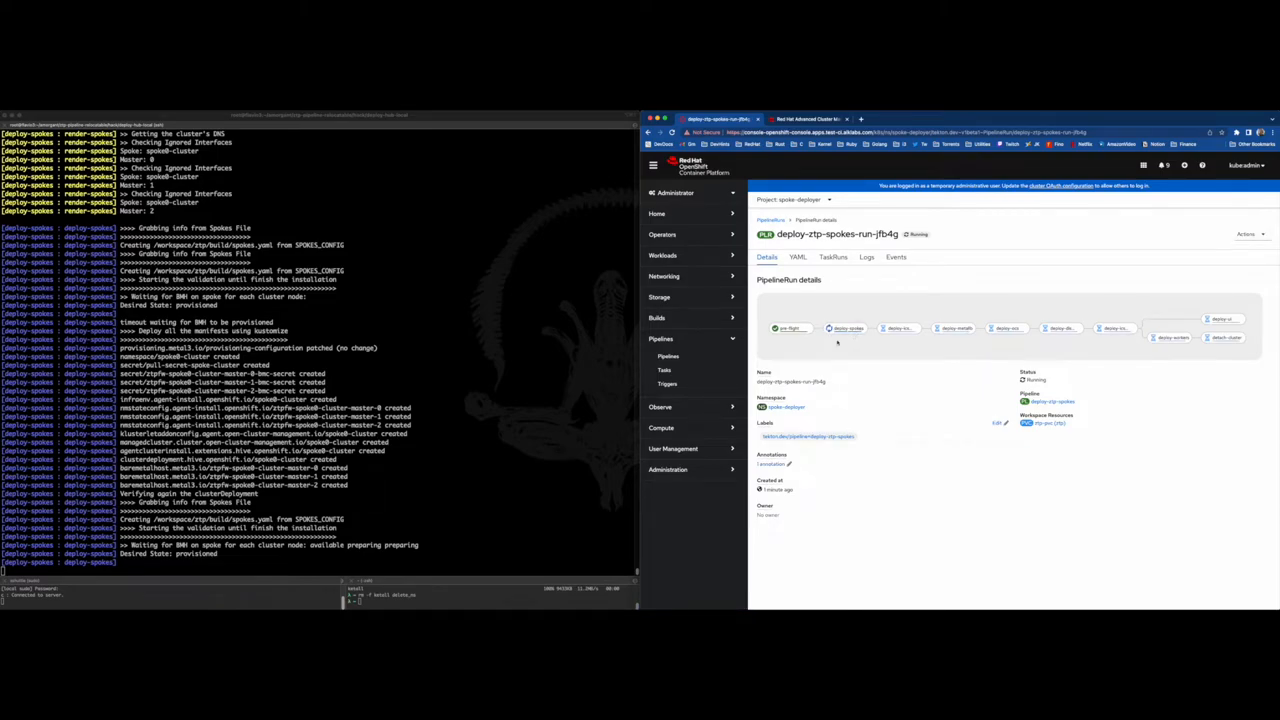
{"action": "mouse_move", "coordinate": [470, 476]}
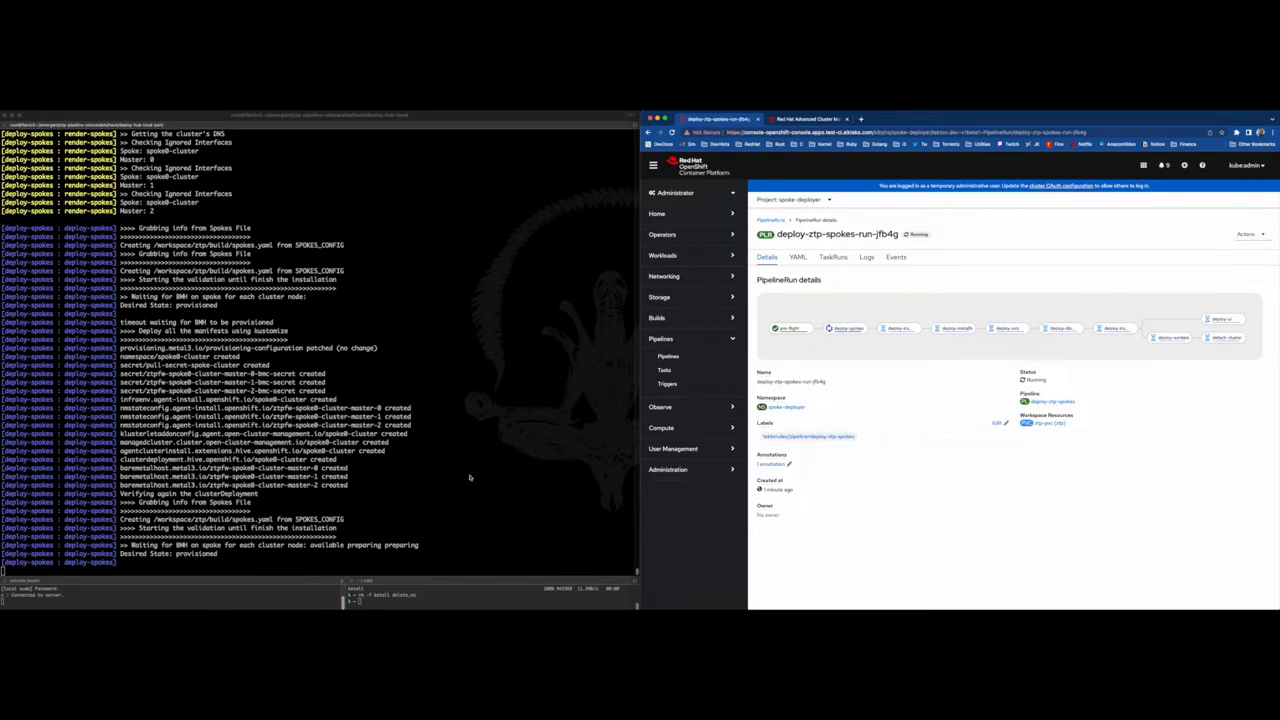
{"action": "left_click", "coordinate": [810, 120]}
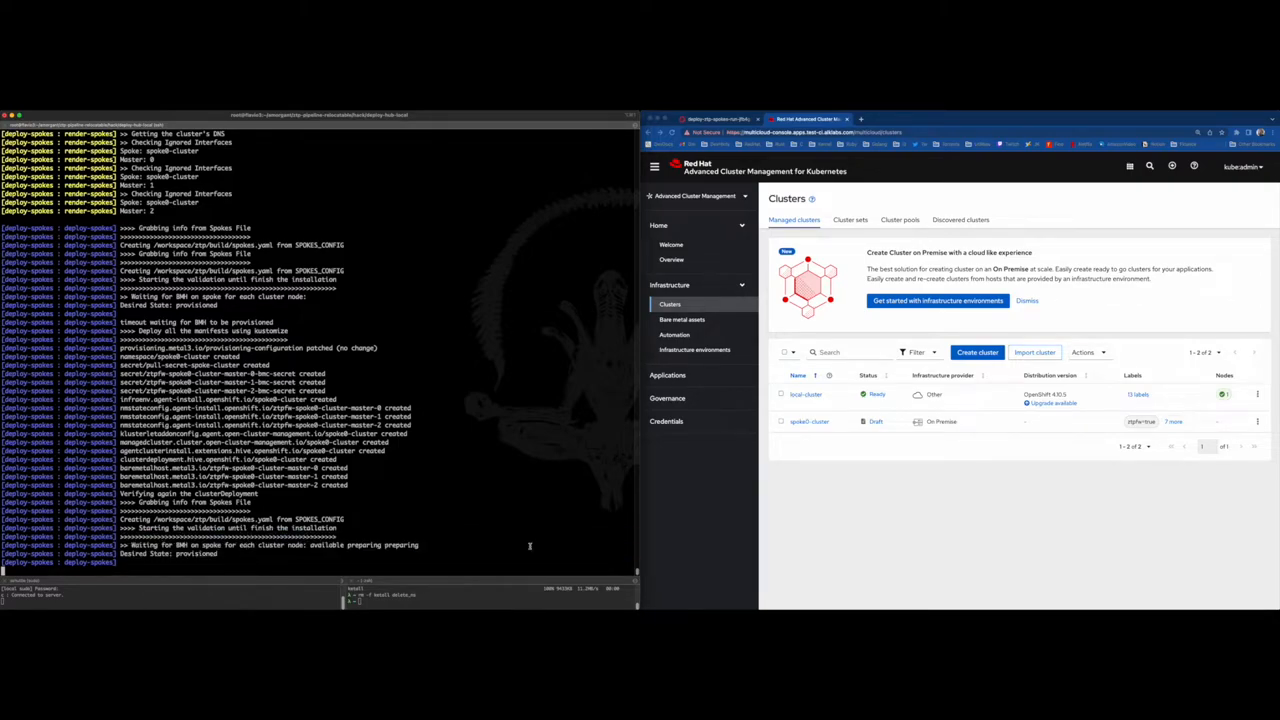
- View spoke0-cluster's Overview to watch its control plane hosts install
{"action": "left_click", "coordinate": [808, 420]}
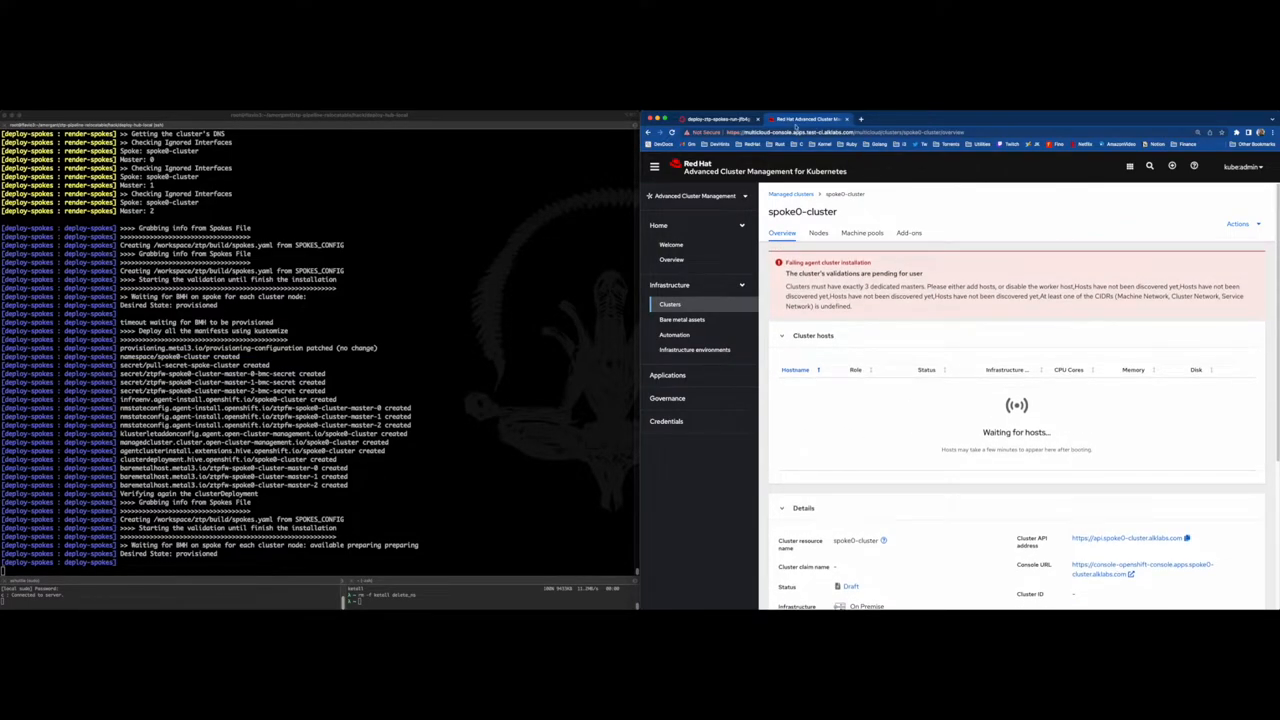
{"action": "left_click", "coordinate": [716, 120]}
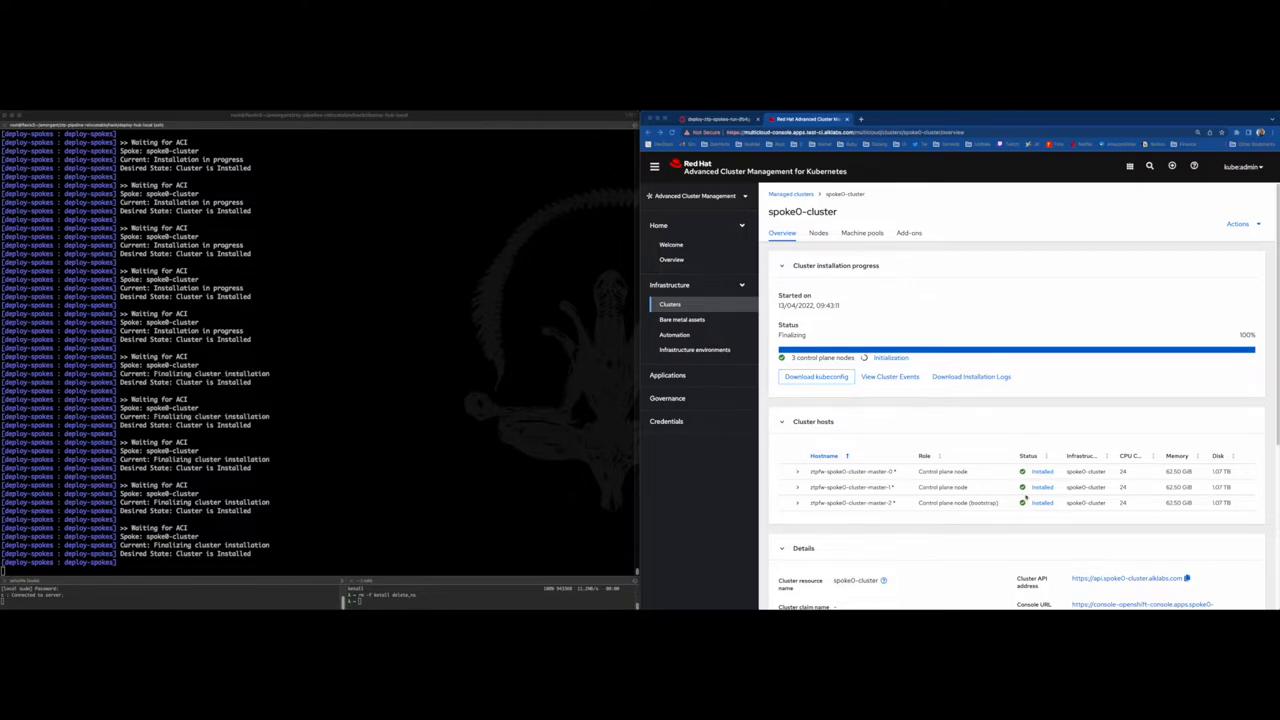
- Review spoke0-cluster's Machine pools and Add-ons, check the pipeline run, and return to the Overview
{"action": "scroll", "scroll_direction": "down", "scroll_amount": 3}
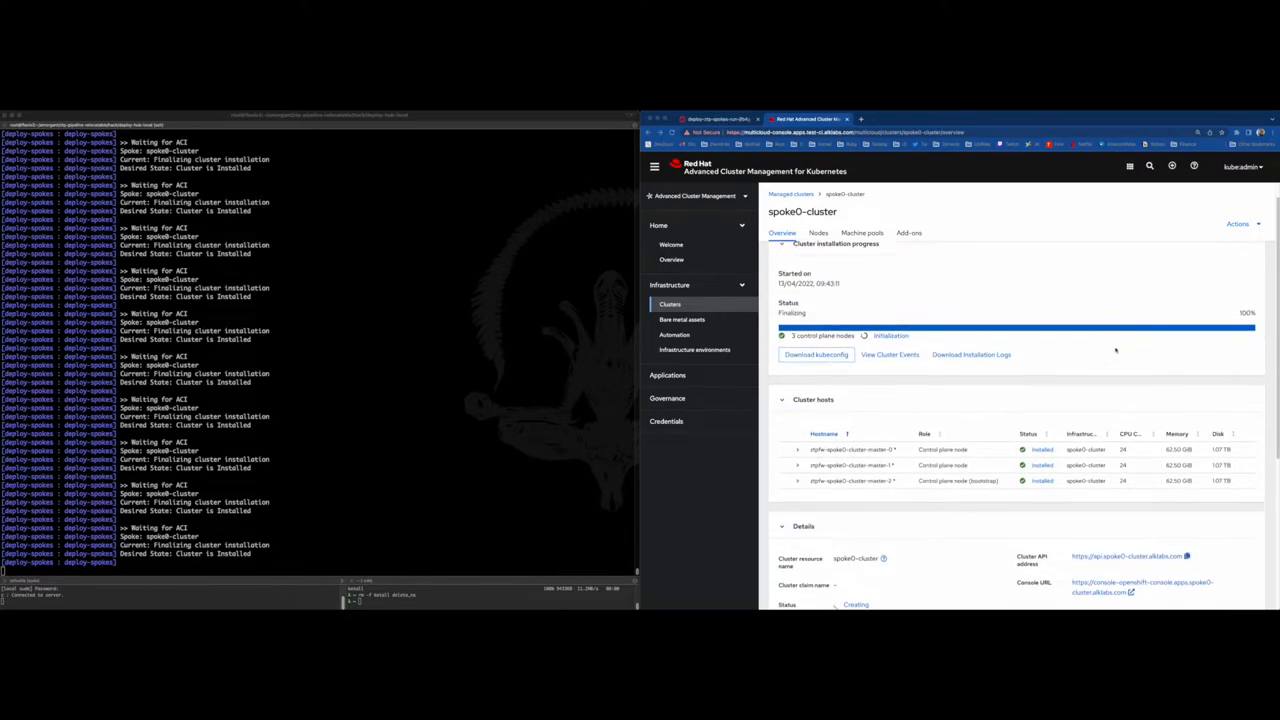
{"action": "left_click", "coordinate": [862, 232]}
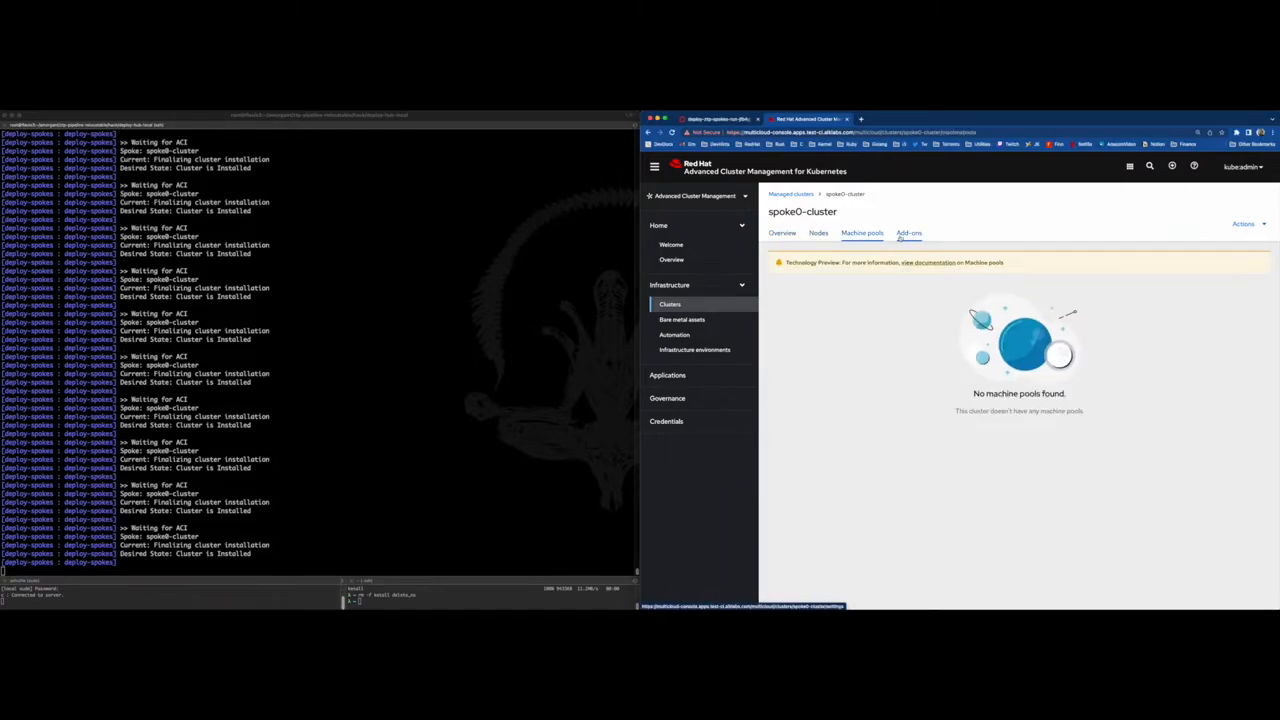
{"action": "left_click", "coordinate": [908, 232]}
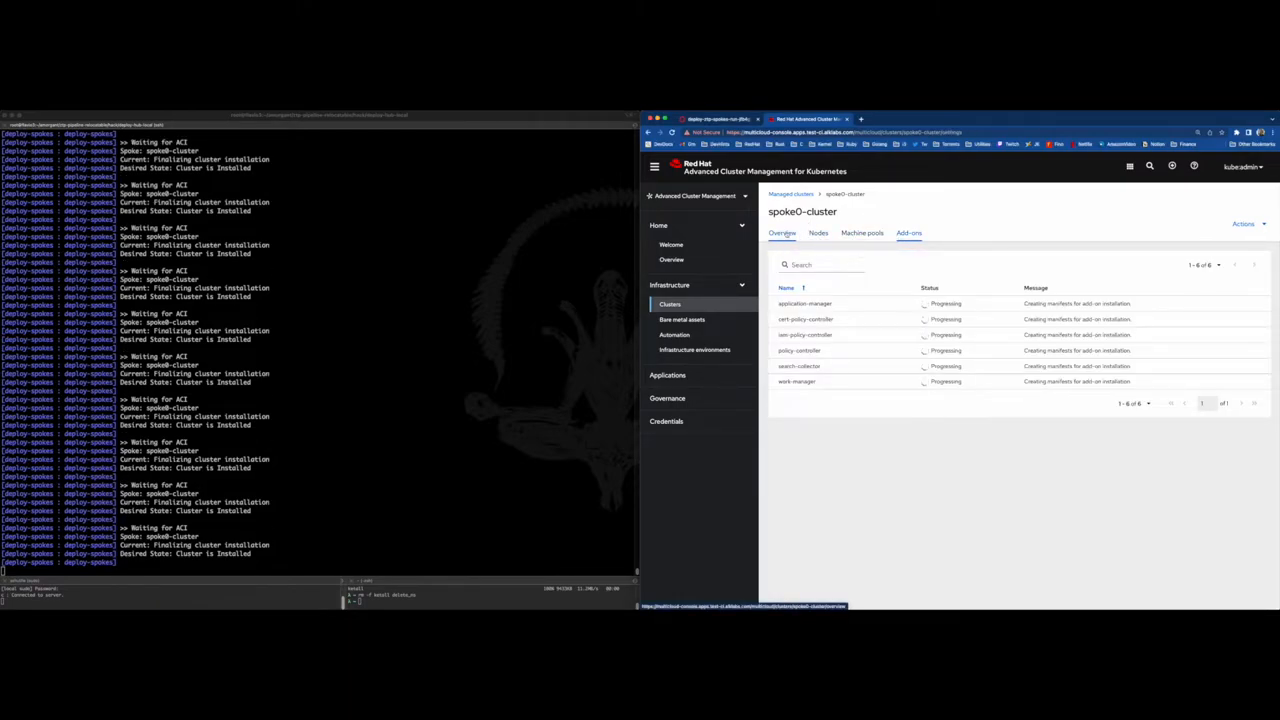
{"action": "left_click", "coordinate": [782, 232]}
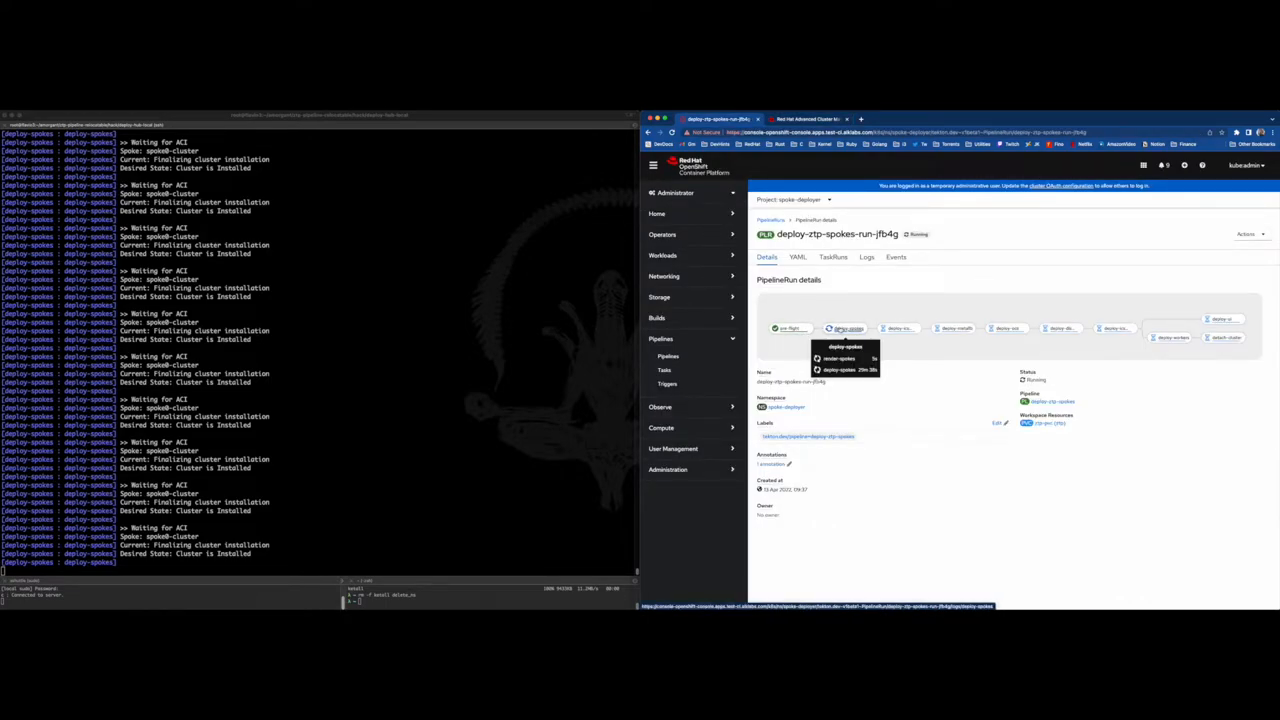
{"action": "left_click", "coordinate": [804, 120]}
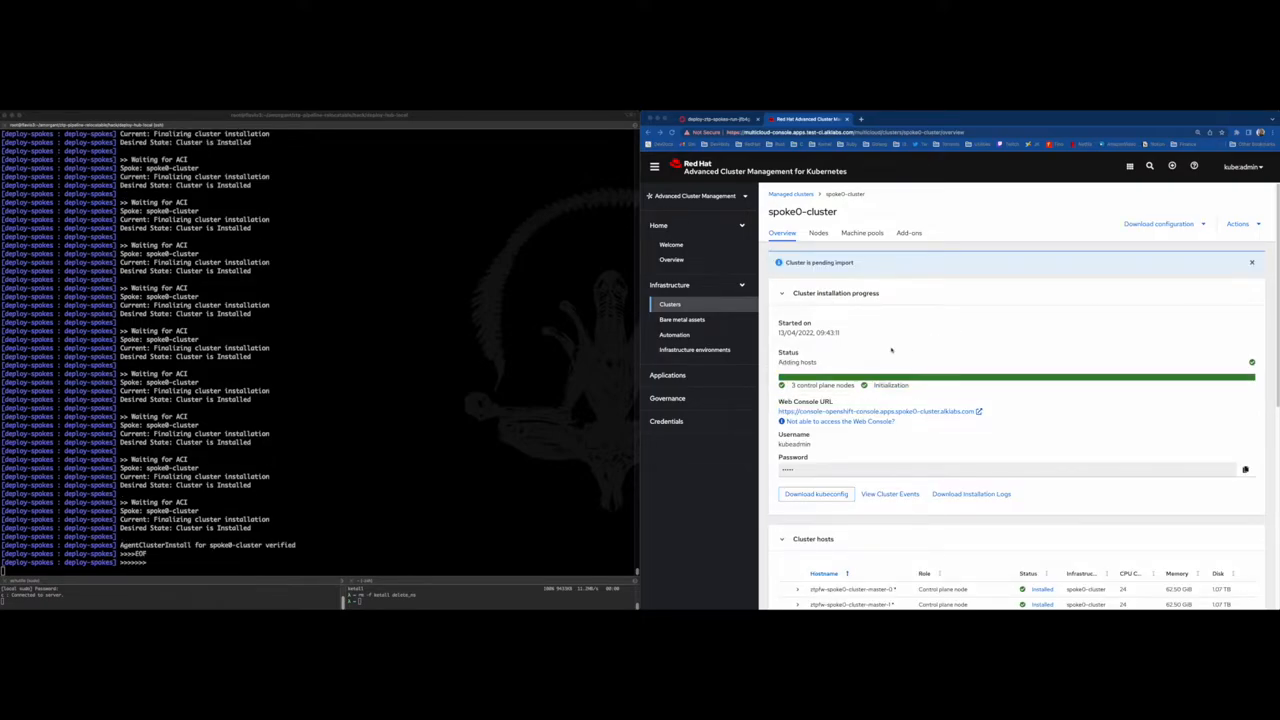
- Review spoke0-cluster's Cluster hosts and Details on its Overview
{"action": "left_click", "coordinate": [714, 120]}
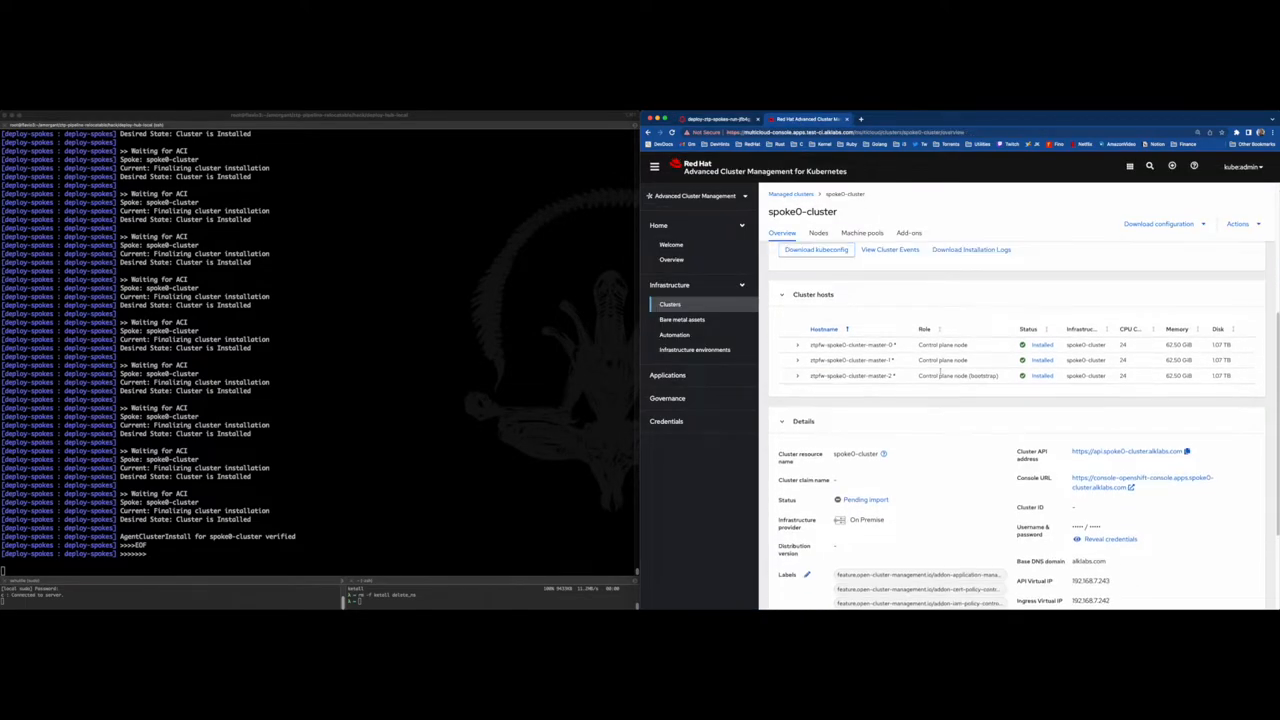
{"action": "scroll", "scroll_direction": "down", "scroll_amount": 3}
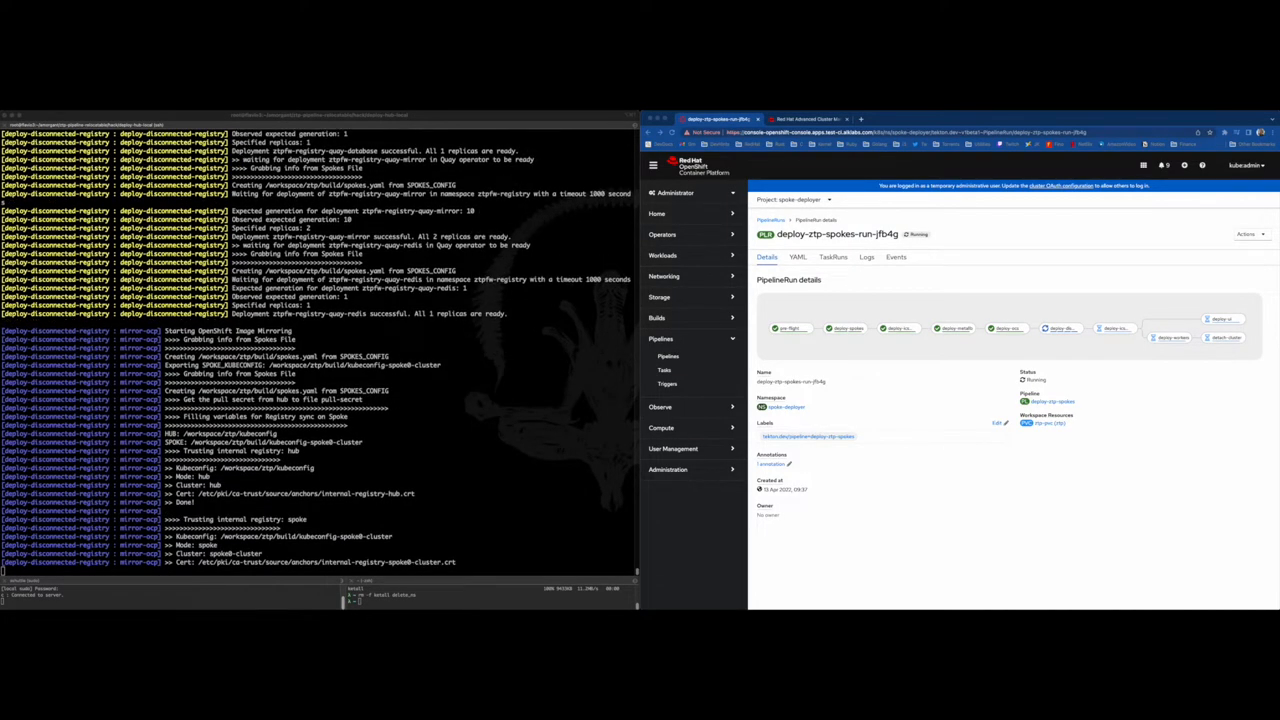
{"action": "scroll", "scroll_direction": "down", "scroll_amount": 3}
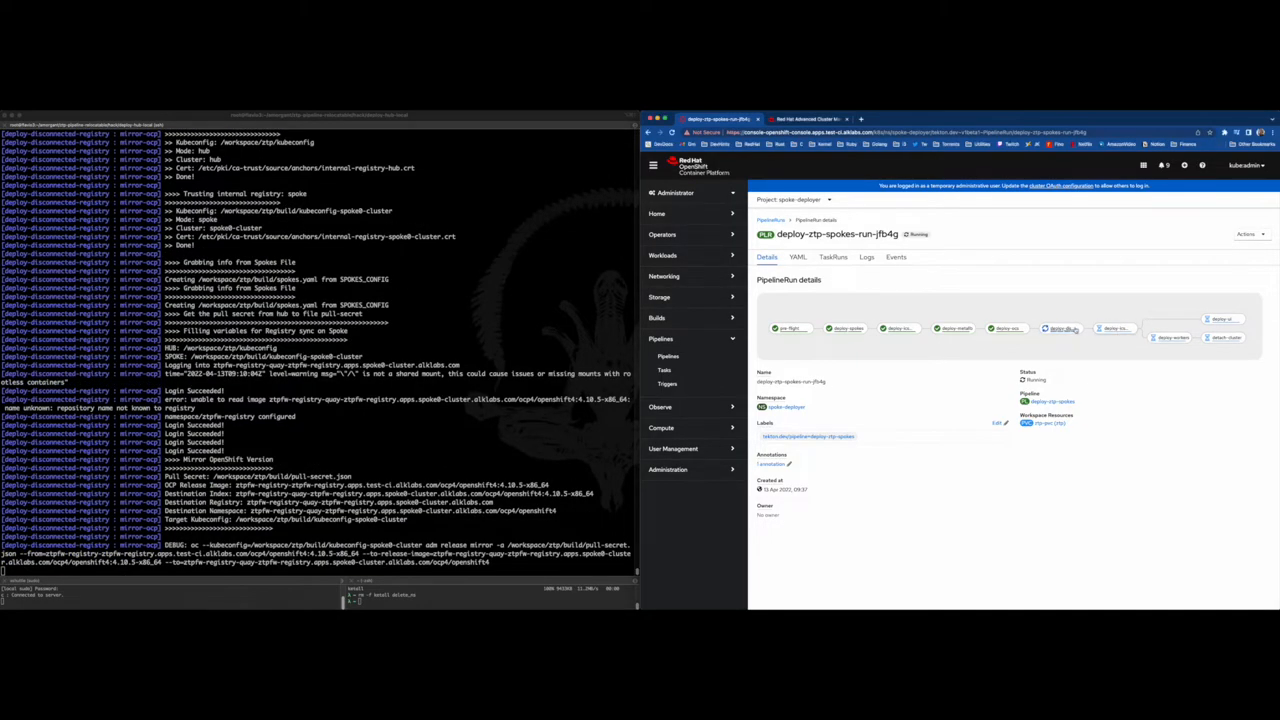
{"action": "mouse_move", "coordinate": [1064, 328]}
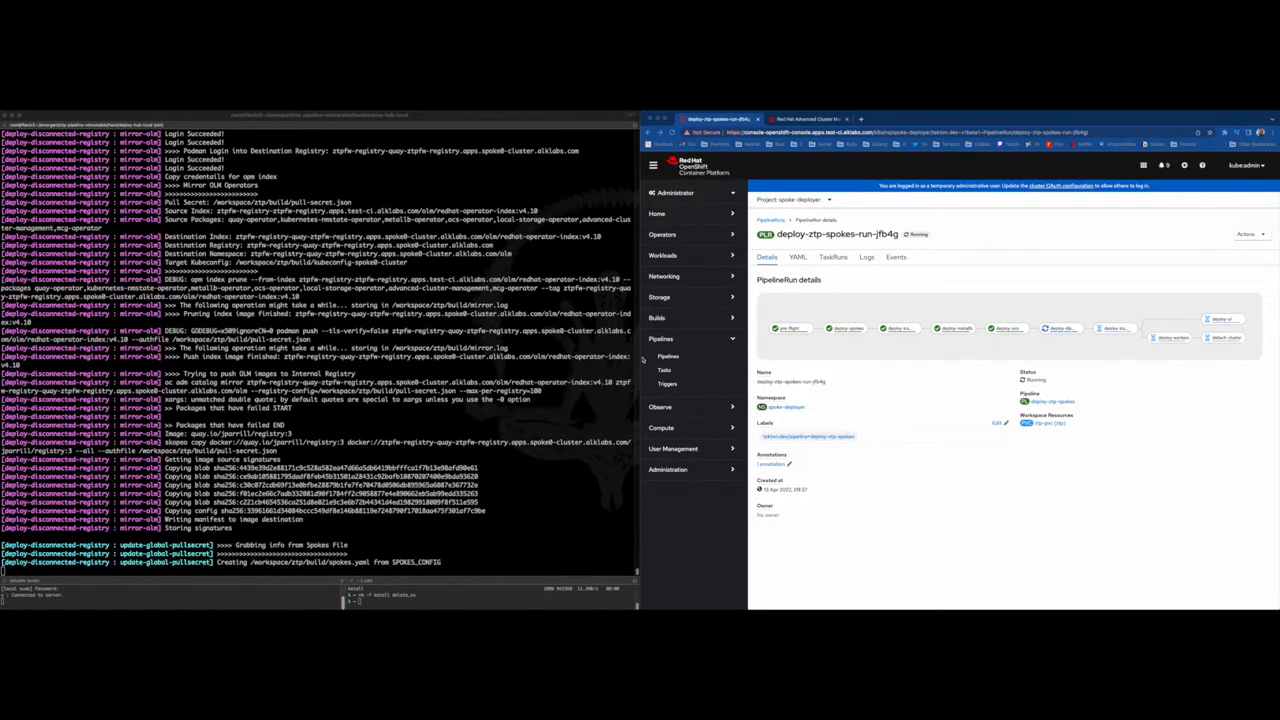
- View the logs of a task in the succeeded deploy-ztp-spokes-run-v48g7 pipeline run
{"action": "scroll", "scroll_direction": "down", "scroll_amount": 3}
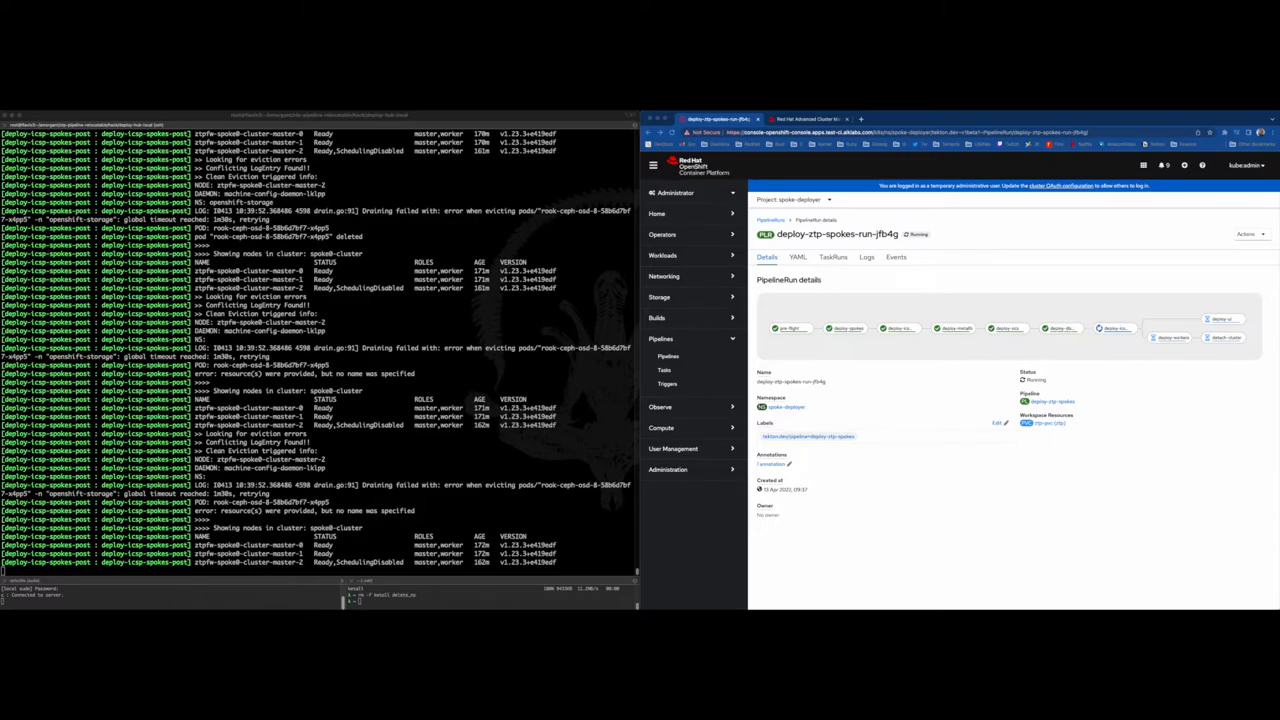
{"action": "left_click", "coordinate": [866, 256]}
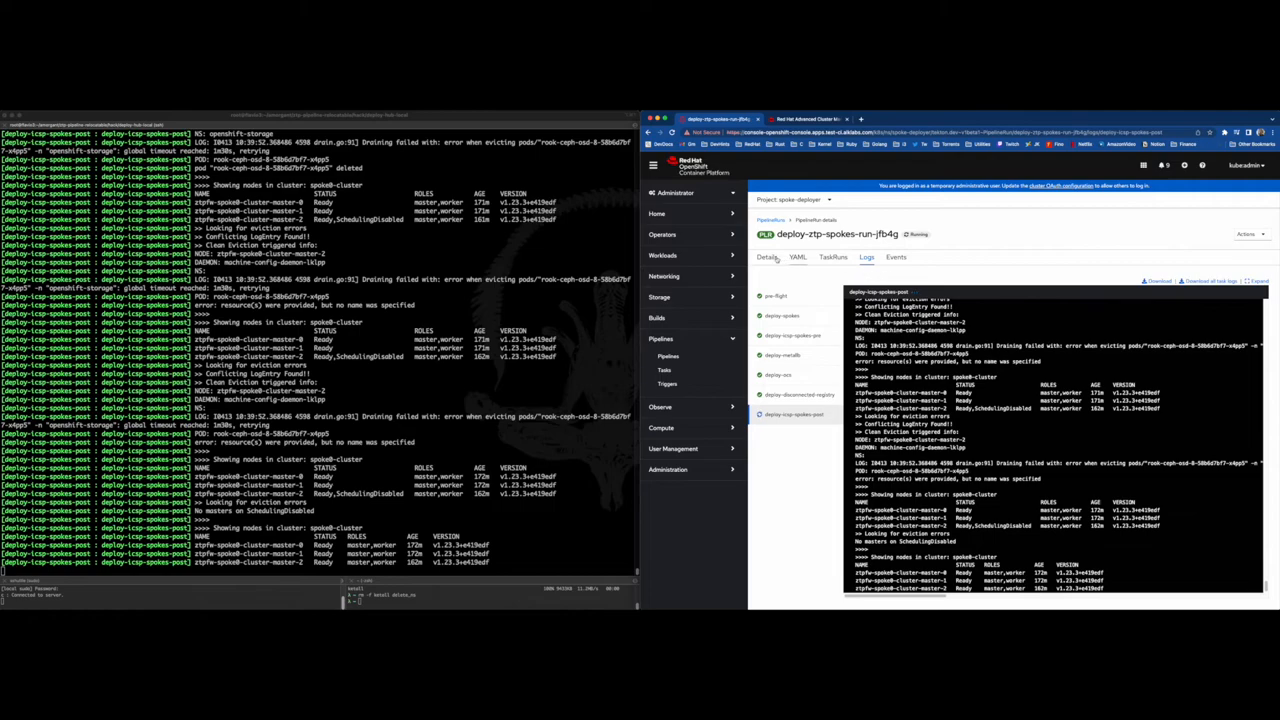
{"action": "left_click", "coordinate": [766, 256]}
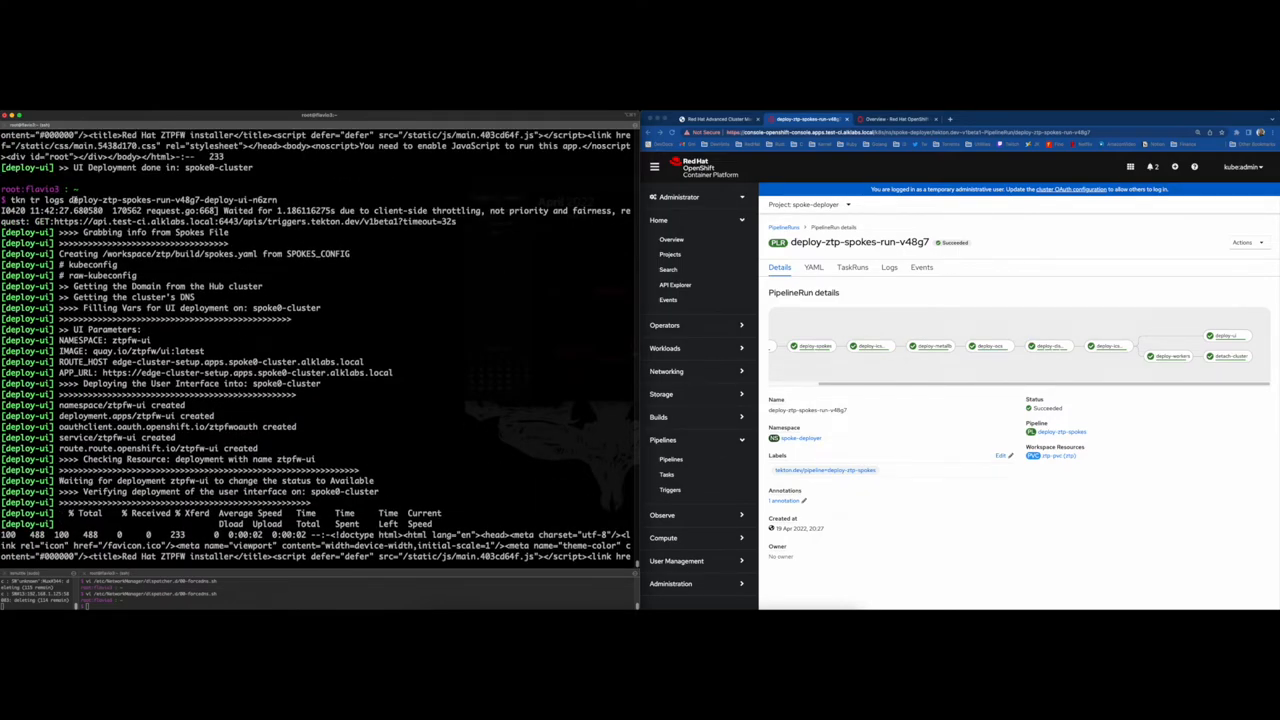
- Show the deploy-workers task log with tkn tr logs and the console, then switch to ACM
{"action": "double_click", "coordinate": [170, 200]}
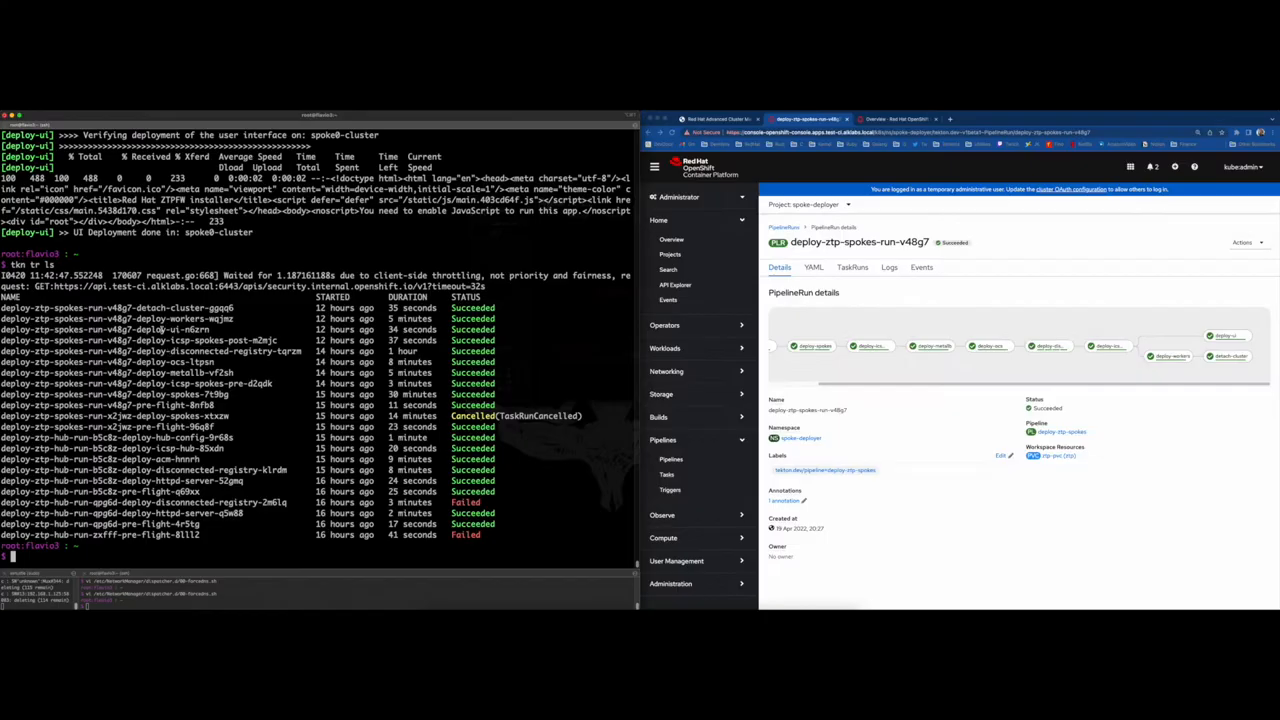
{"action": "type", "text": "tkn tr logs"}
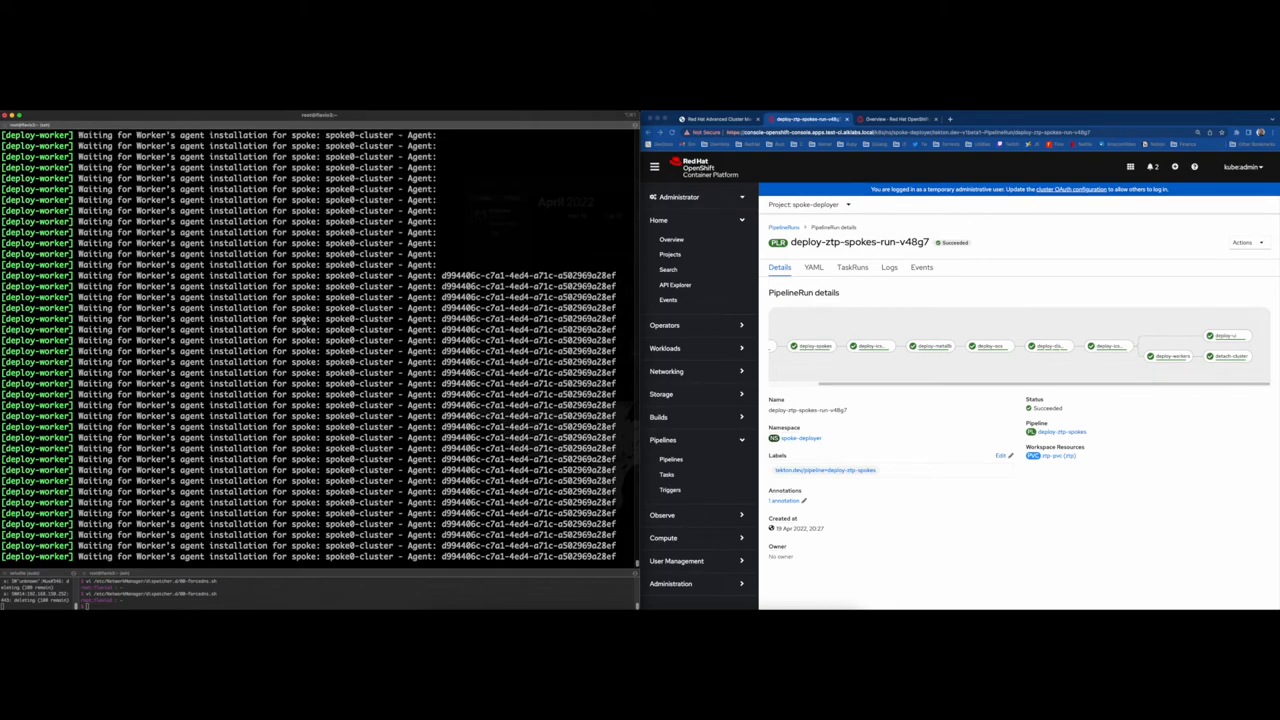
{"action": "left_click", "coordinate": [888, 268]}
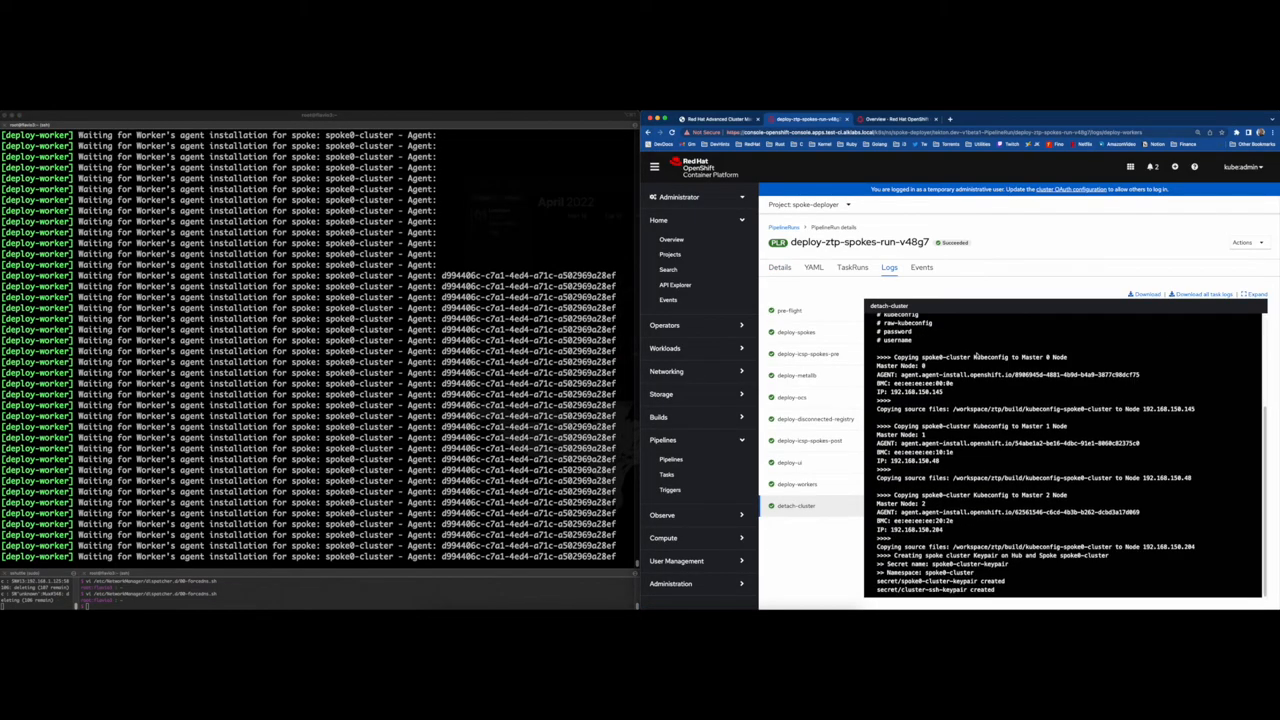
{"action": "left_click", "coordinate": [796, 484]}
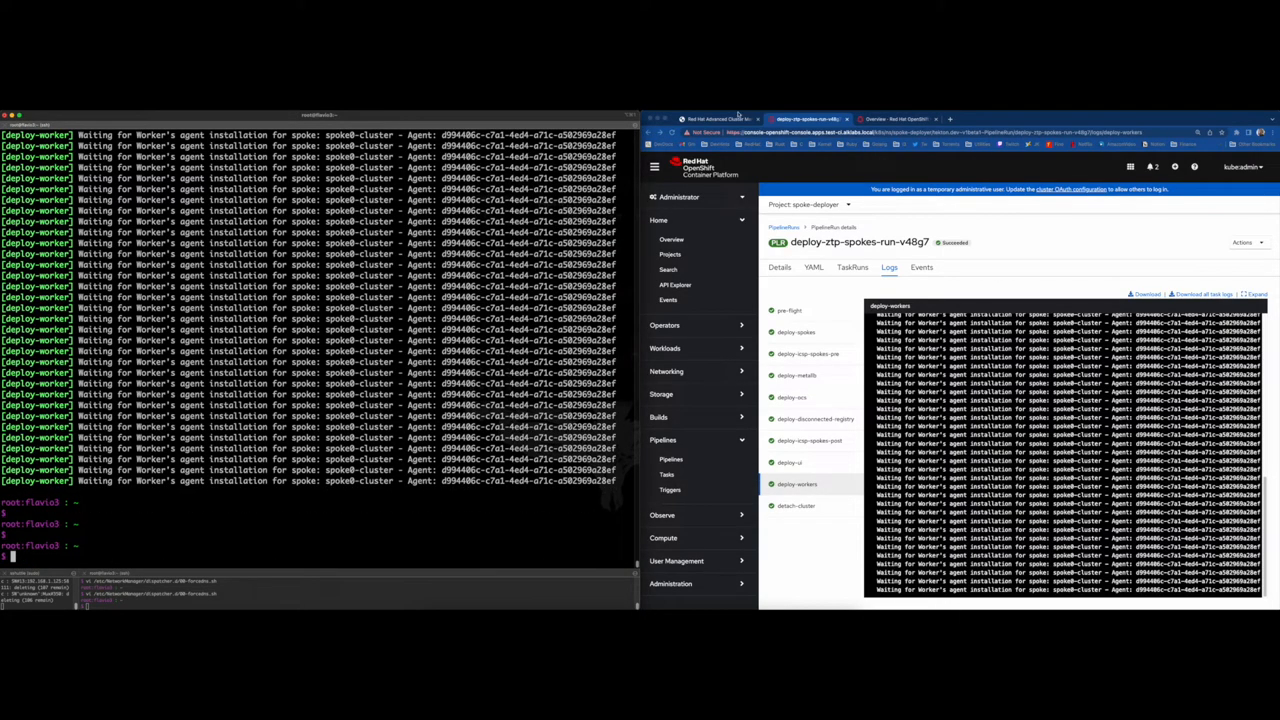
{"action": "left_click", "coordinate": [716, 120]}
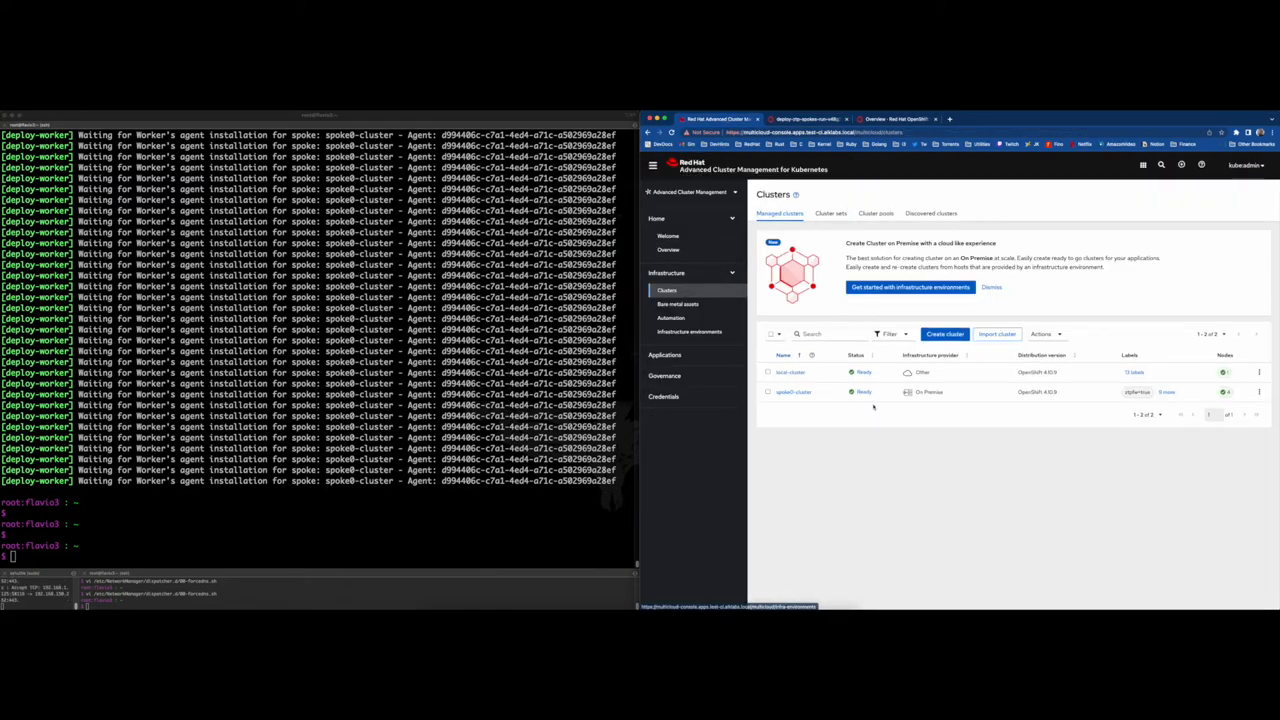
- Review a spoke0-cluster host's details, disks and network interfaces, listing the spoke VMs with kcli
{"action": "left_click", "coordinate": [792, 390]}
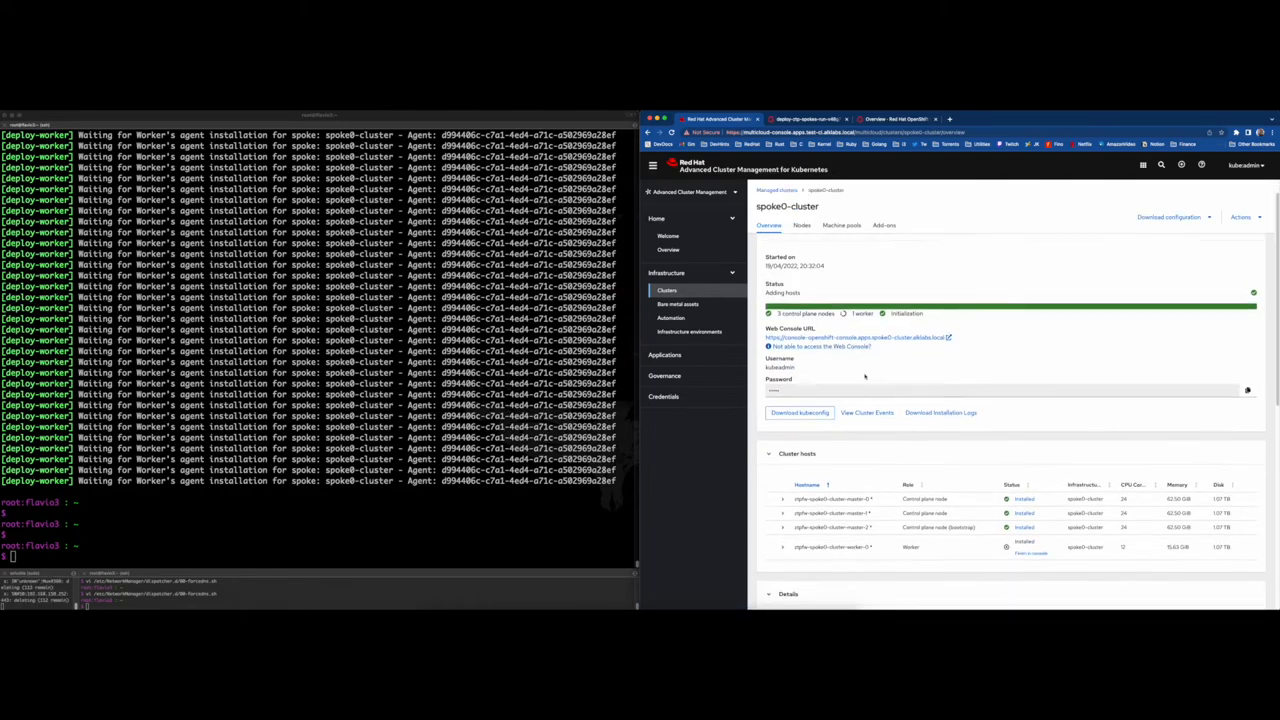
{"action": "scroll", "scroll_direction": "down", "scroll_amount": 3}
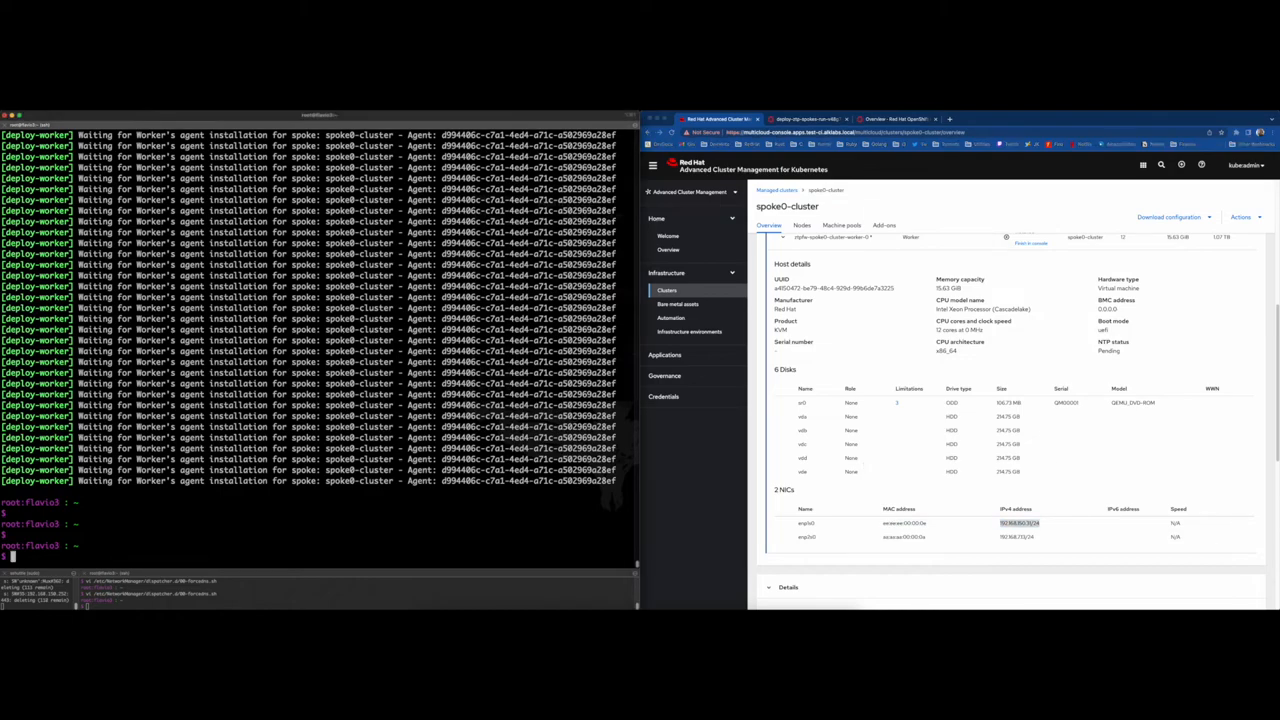
{"action": "type", "text": "kcli list vm"}
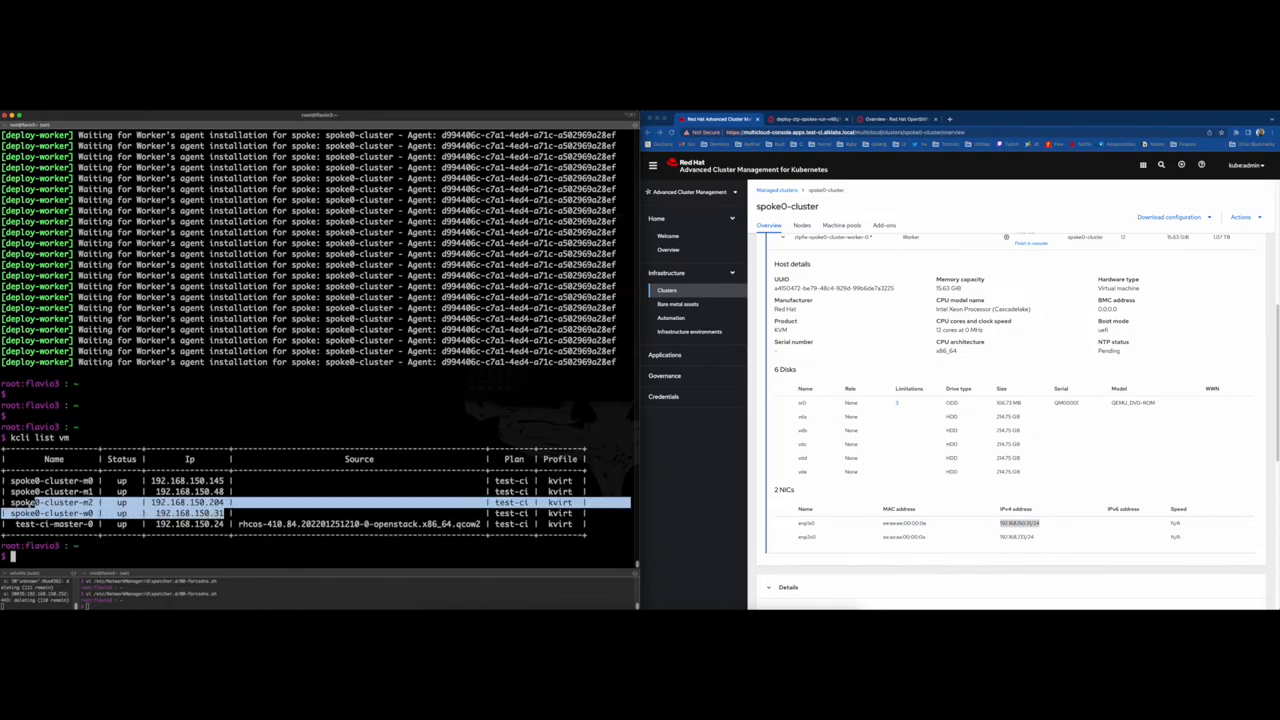
{"action": "scroll", "scroll_direction": "down", "scroll_amount": 3}
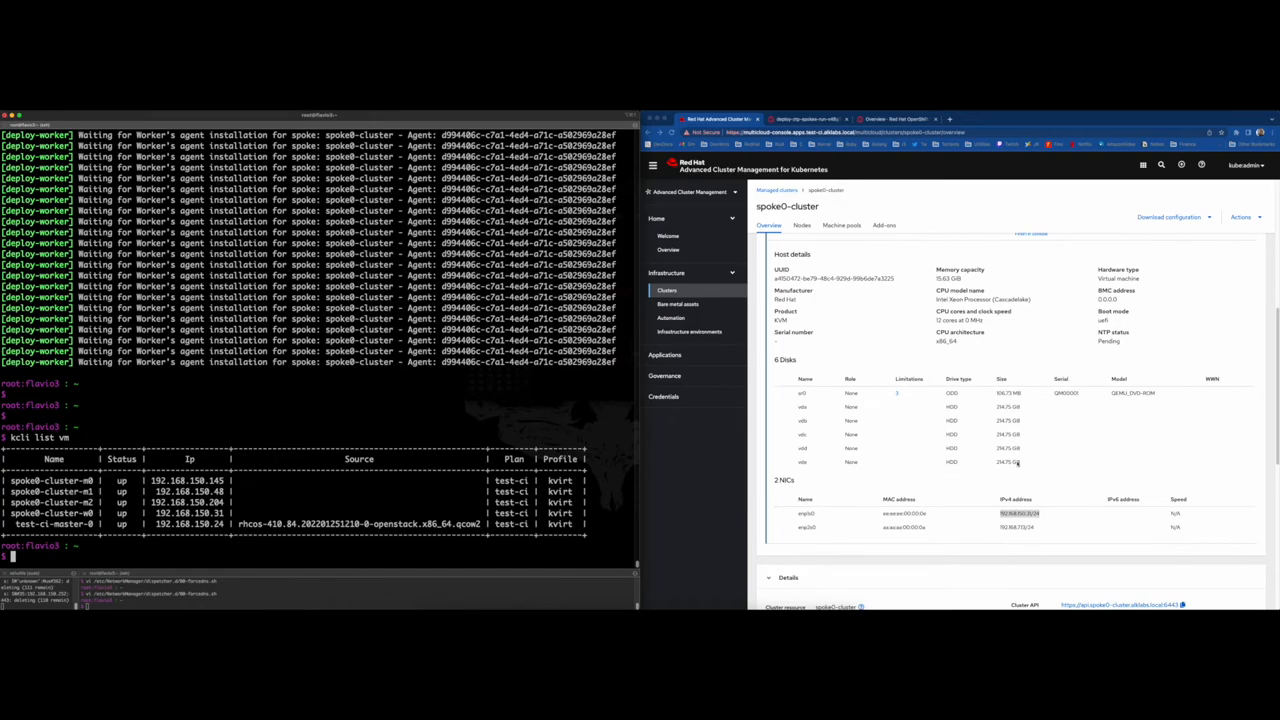
{"action": "scroll", "scroll_direction": "down", "scroll_amount": 3}
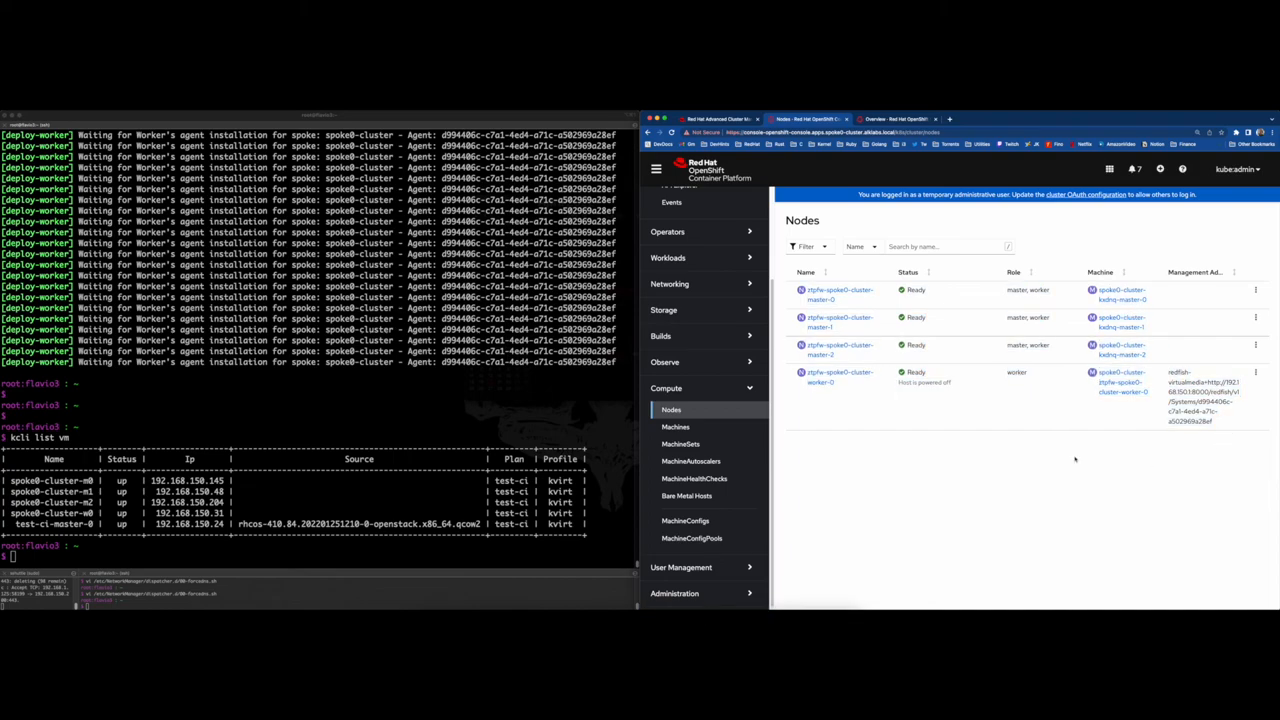
- Show the spoke cluster's Machines list with its master and worker machines under Compute
{"action": "left_click", "coordinate": [676, 424]}
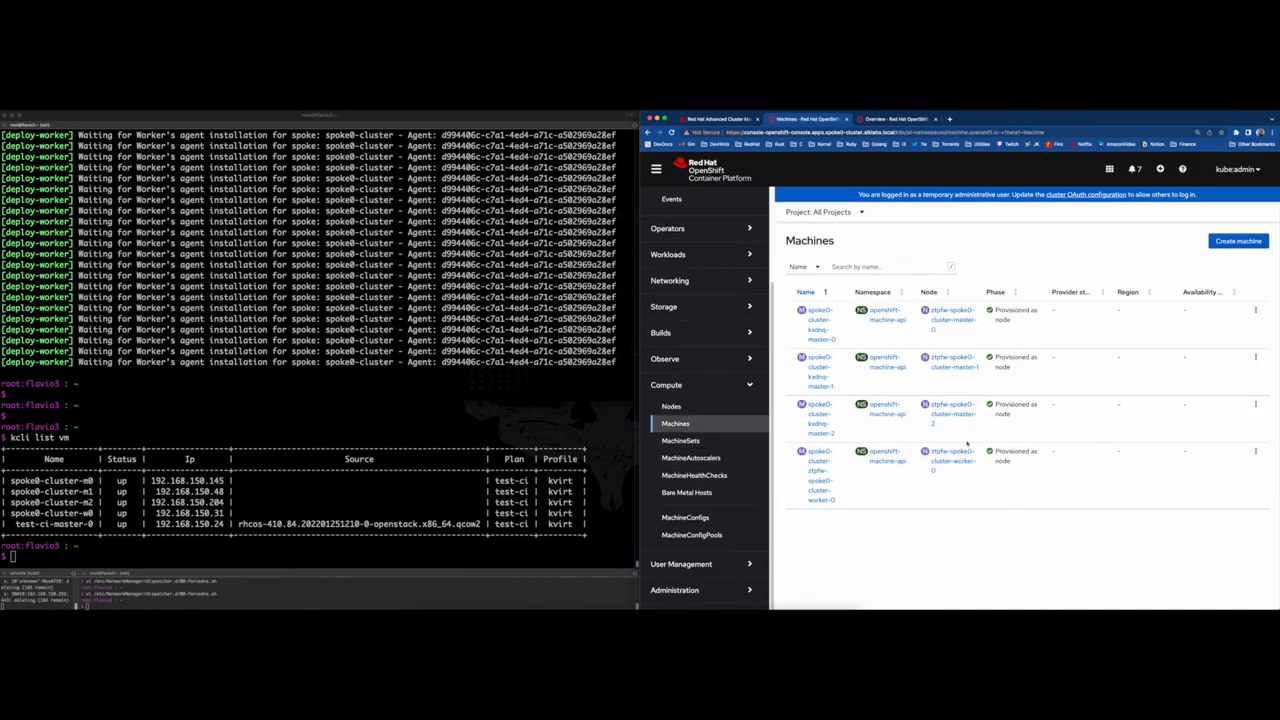